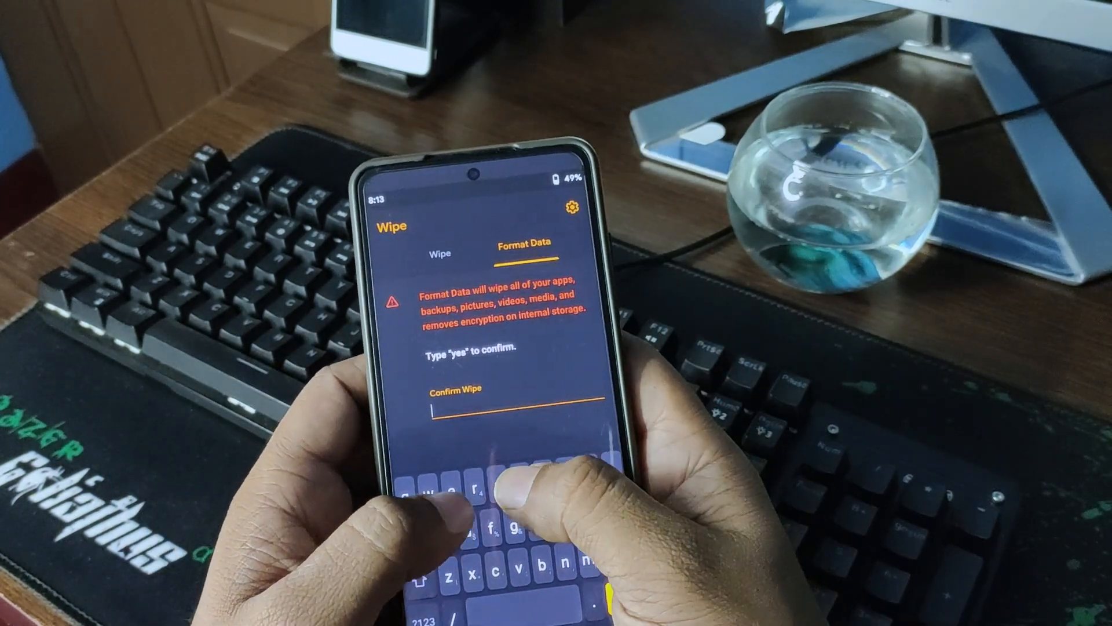
# - Confirm the data-partition wipe by answering 'yes' in the Format Data prompt
pyautogui.write('yes')
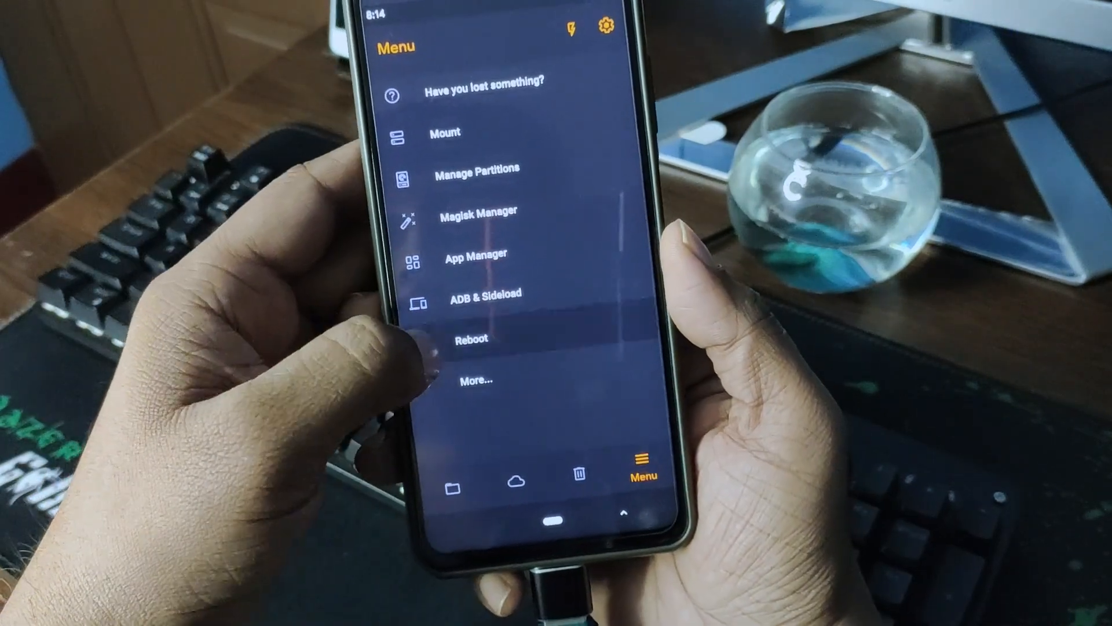
# - Show the reboot options: System, Recovery, Bootloader and Power Off
pyautogui.click(470, 338)
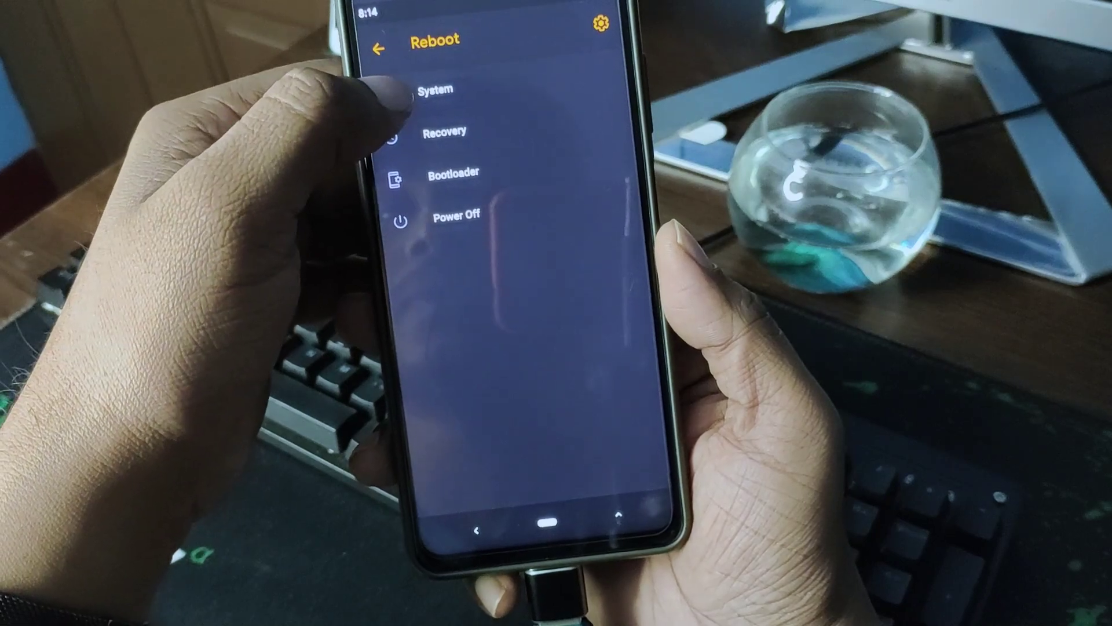